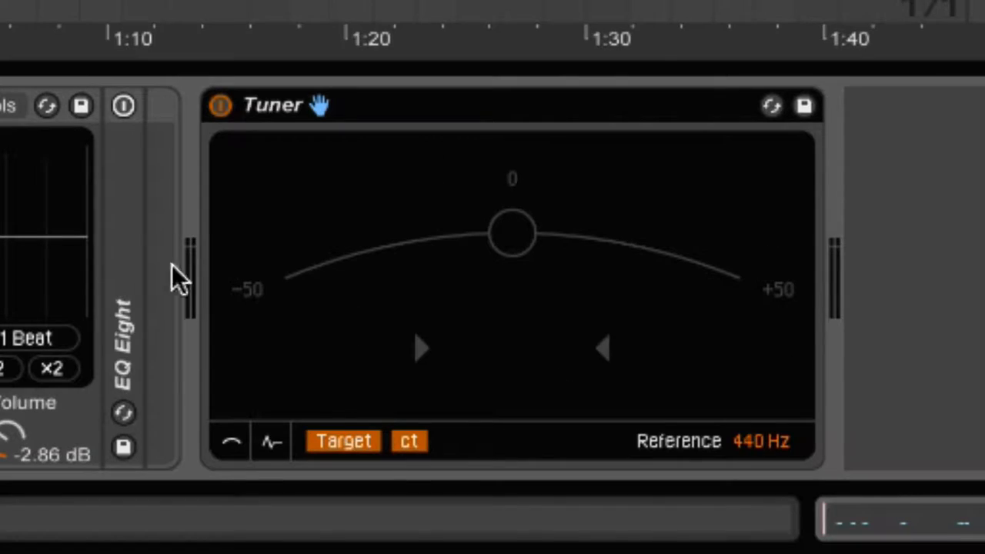
mouse_move(627, 408)
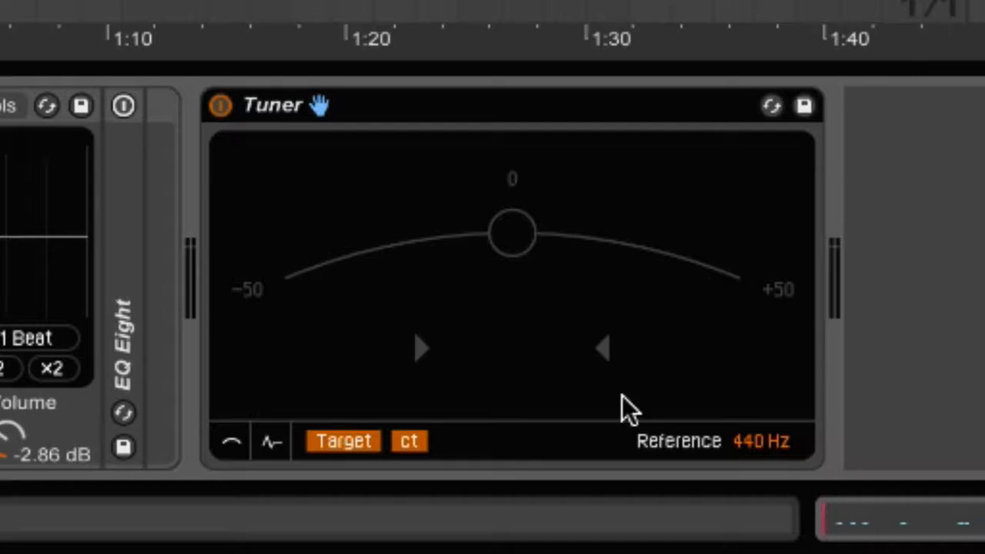
Switch the Tuner to Auto mode so it detects the sample's pitch
click(343, 440)
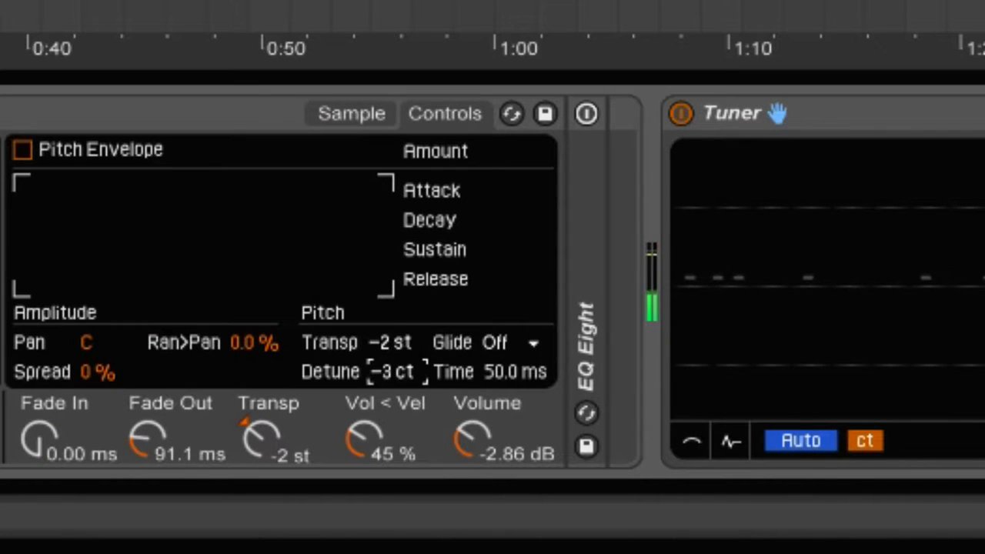
Lower the Sampler's Detune to −12 ct so the Tuner reads F
drag(396, 371, 354, 393)
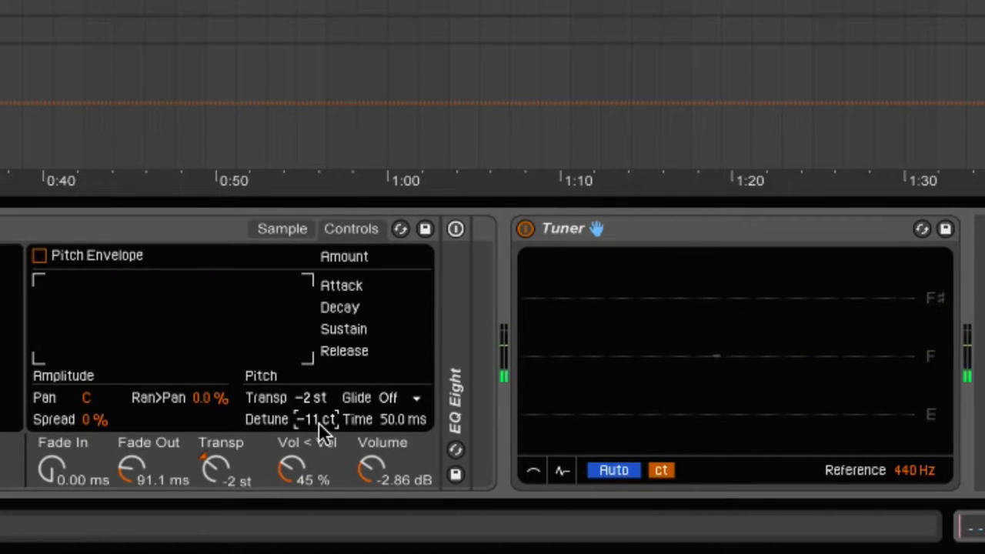
drag(314, 420, 314, 431)
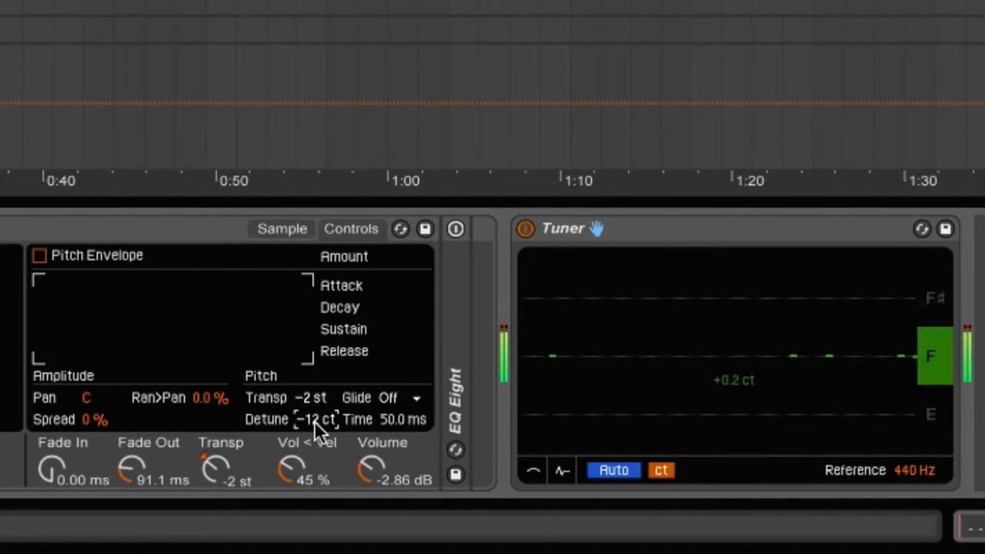